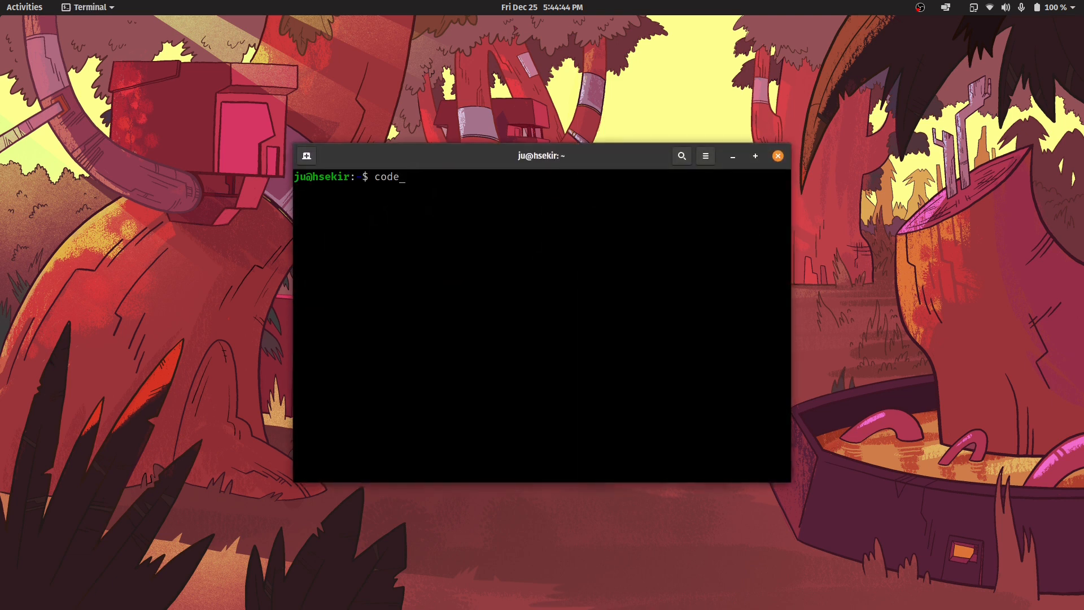
Step: Launch Visual Studio Code with the code command in GNOME Terminal
{"action": "key", "text": "Return"}
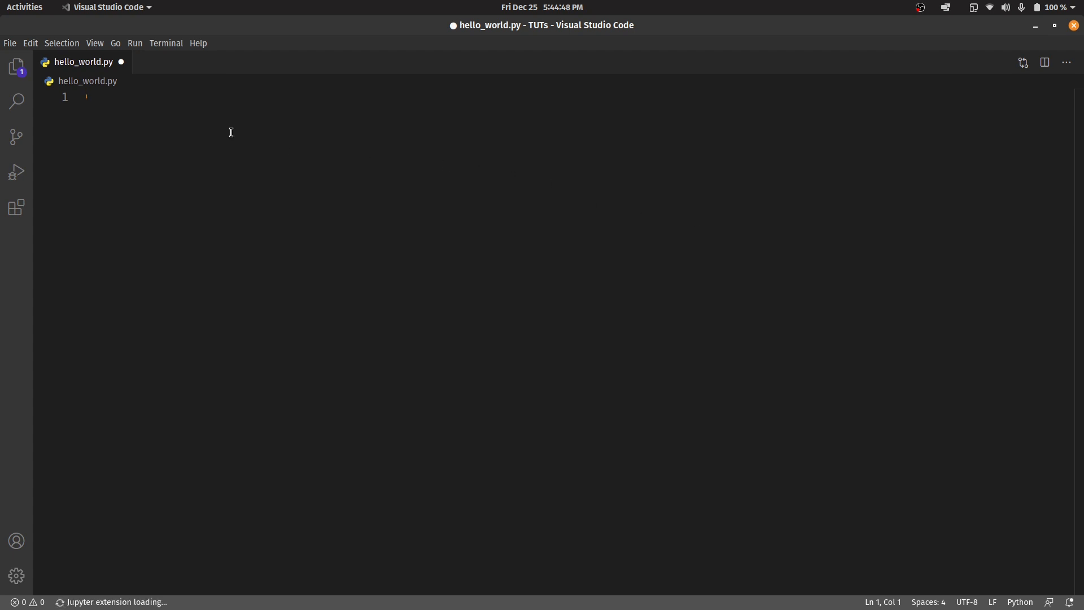
Step: Write print("HELLO WORLD!!") on line 1 of hello_world.py
{"action": "type", "text": "print"}
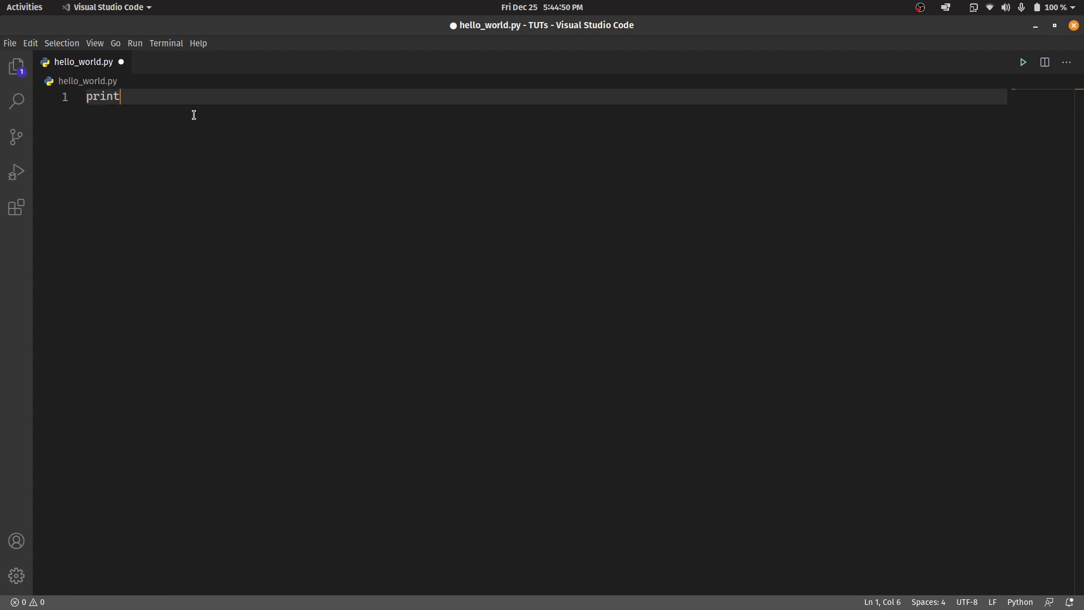
{"action": "type", "text": "()"}
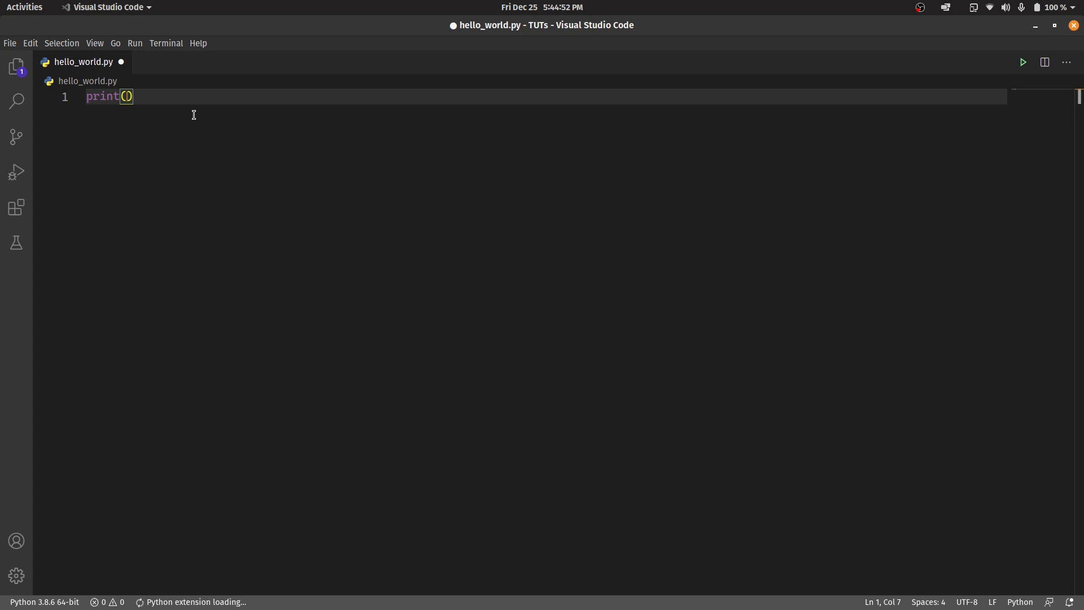
{"action": "type", "text": "\"HELLO \""}
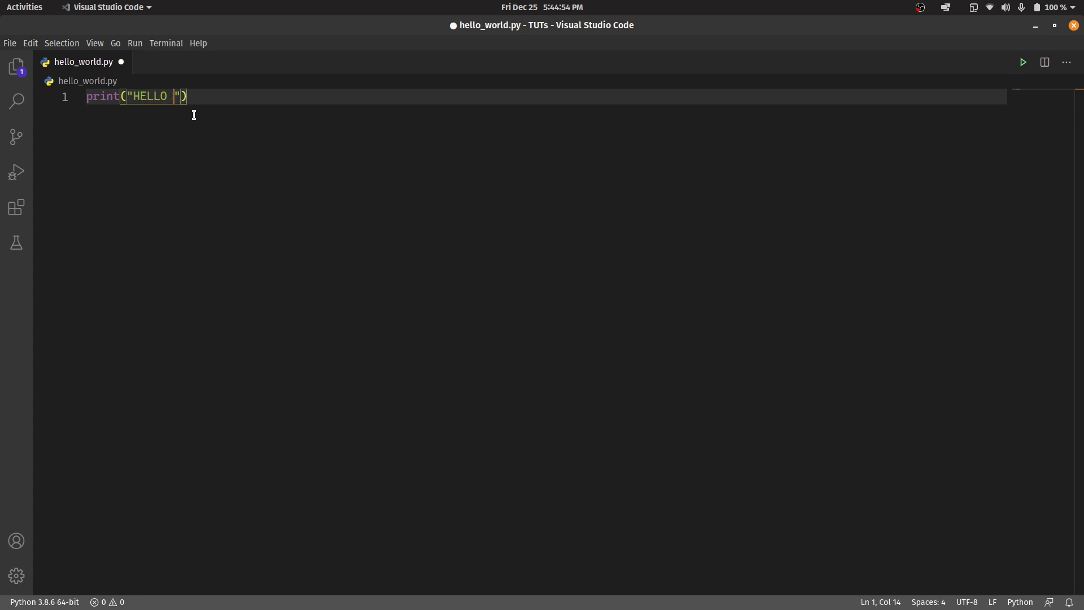
{"action": "type", "text": "WORLD!!"}
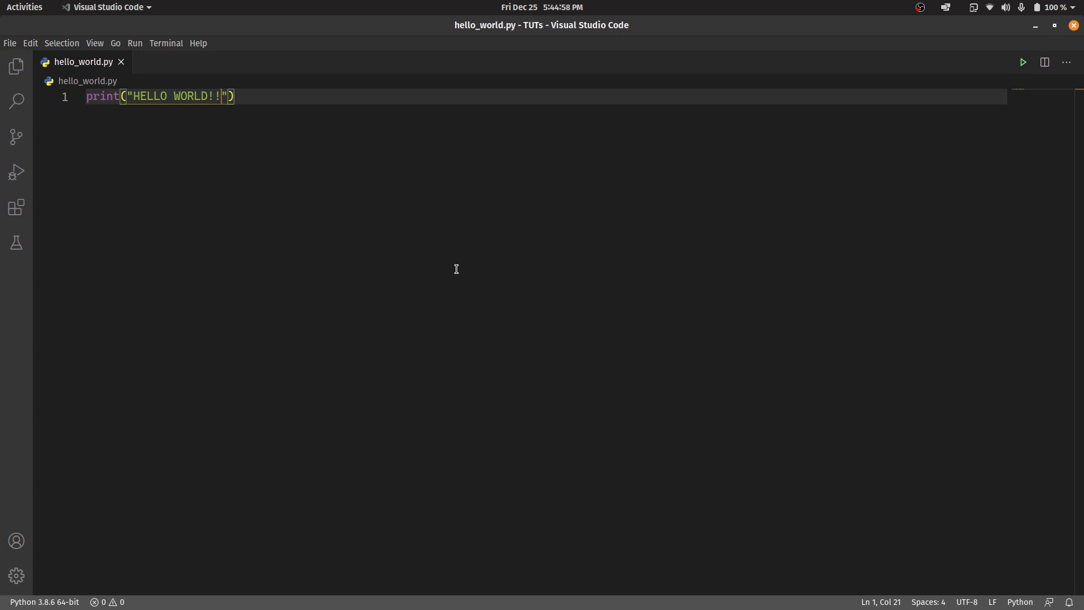
Step: Run hello_world.py with the Run Python File button to print HELLO WORLD!!
{"action": "left_click", "coordinate": [1024, 61]}
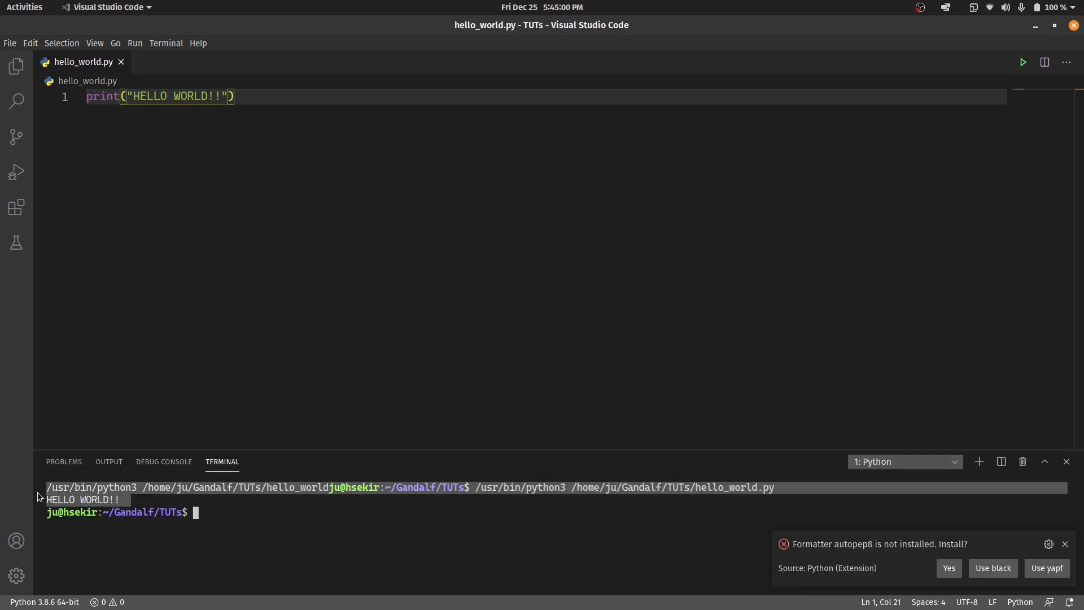
{"action": "mouse_move", "coordinate": [997, 588]}
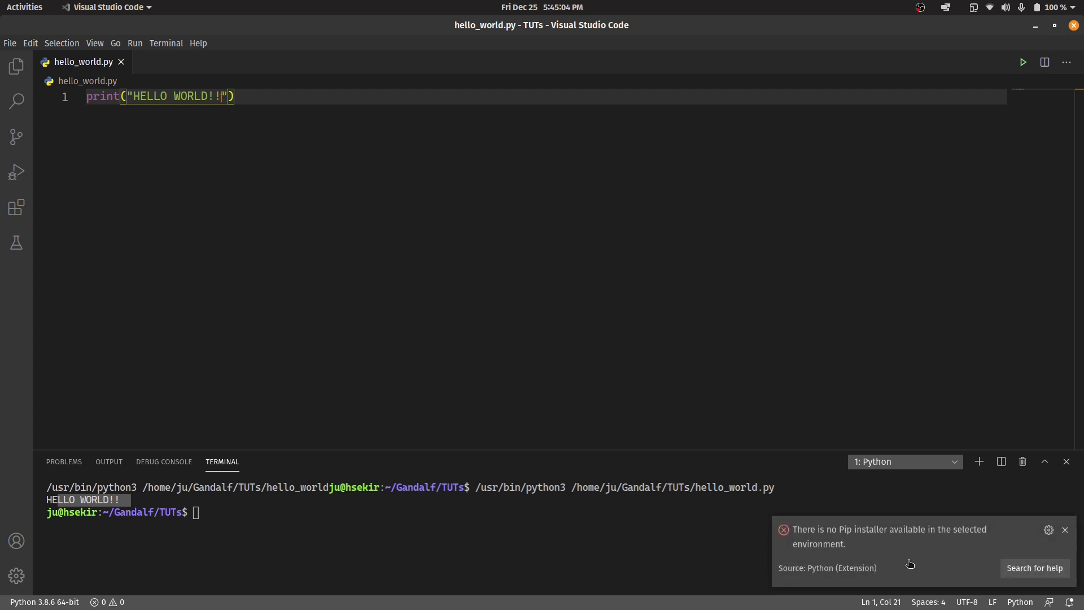
{"action": "mouse_move", "coordinate": [746, 541]}
{"action": "type", "text": "@"}
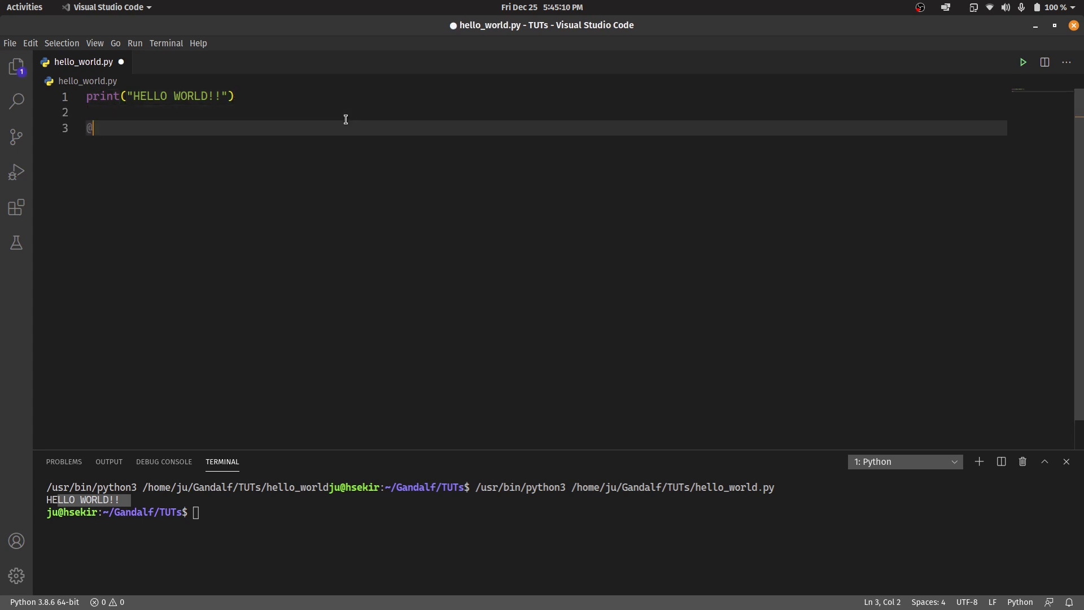
Step: Type a class line and several lines of random characters below the print line
{"action": "type", "text": "classmethod"}
{"action": "type", "text": "def sa"}
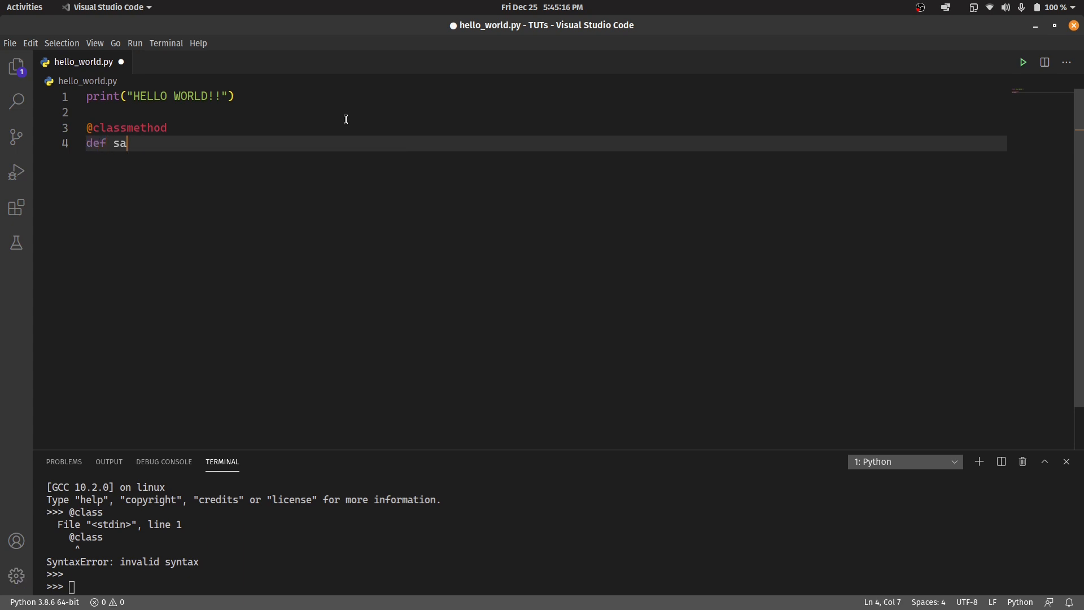
{"action": "type", "text": "idjaodmnasiodasmkdiojasiodsadaslkj;daskdkljsdkfljdfgjkiodgjmfdiomgfd"}
{"action": "type", "text": "d)filtersdfksdpofkposdgj"}
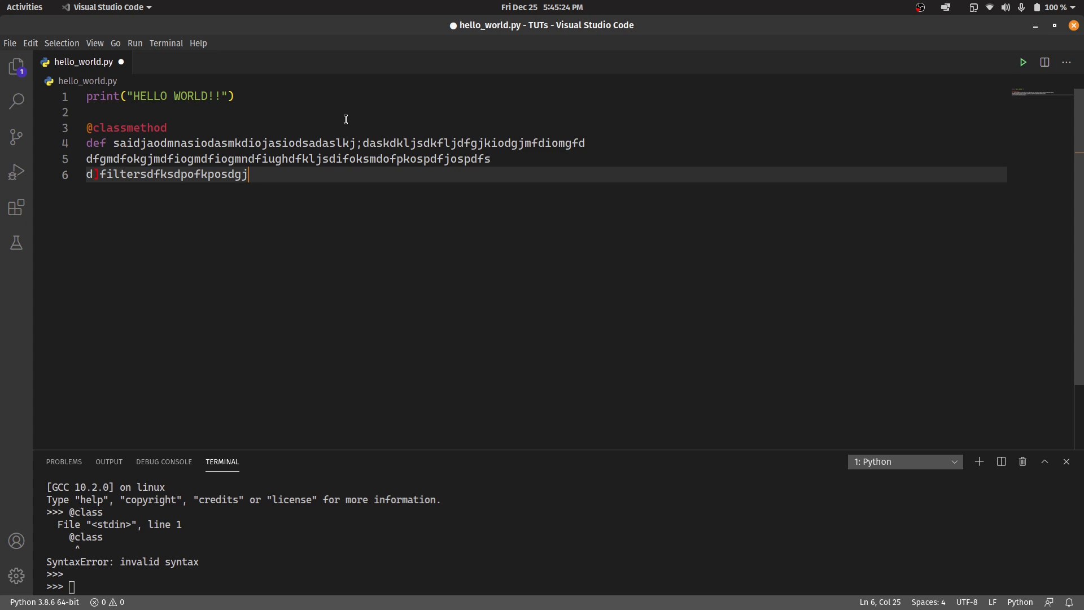
{"action": "type", "text": "ioth"}
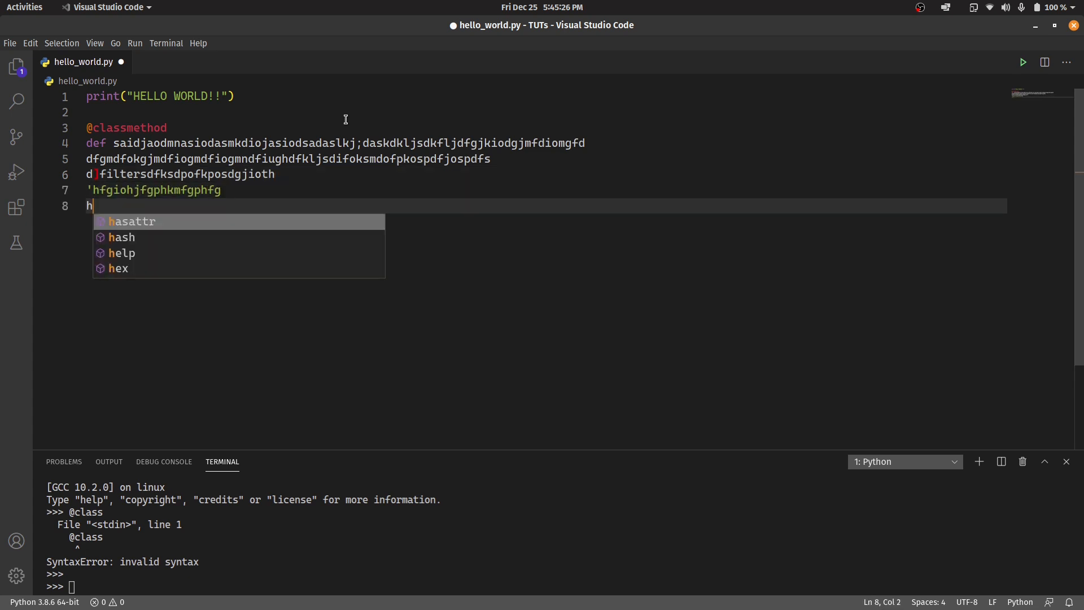
{"action": "type", "text": "fghkopfghfjhniofghmnoifghjf;l"}
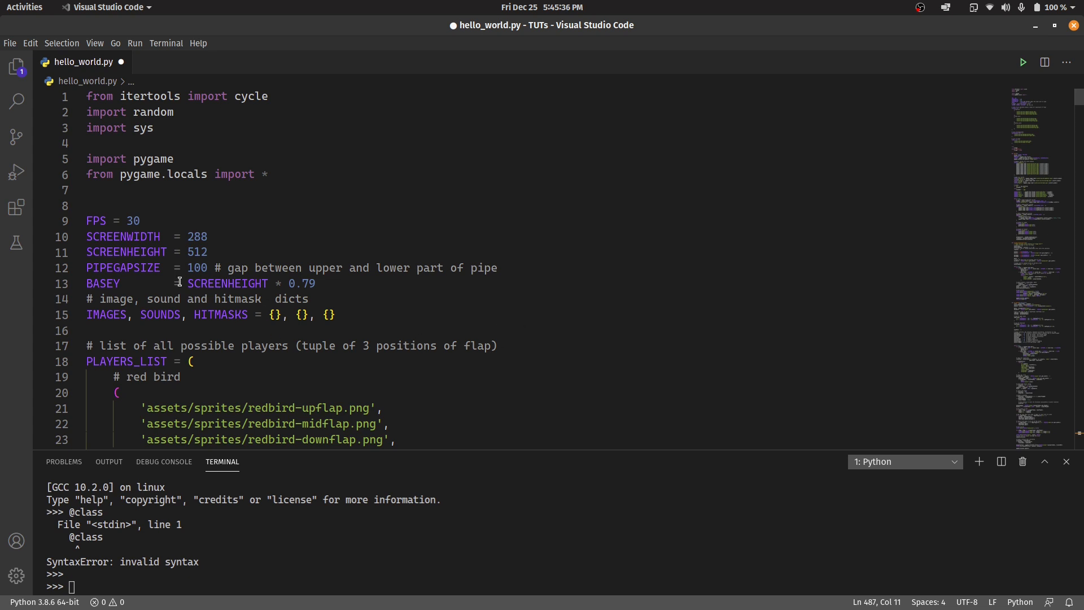
Step: Start debugging hello_world.py via Run and Debug, choosing the Python File configuration
{"action": "left_click", "coordinate": [16, 172]}
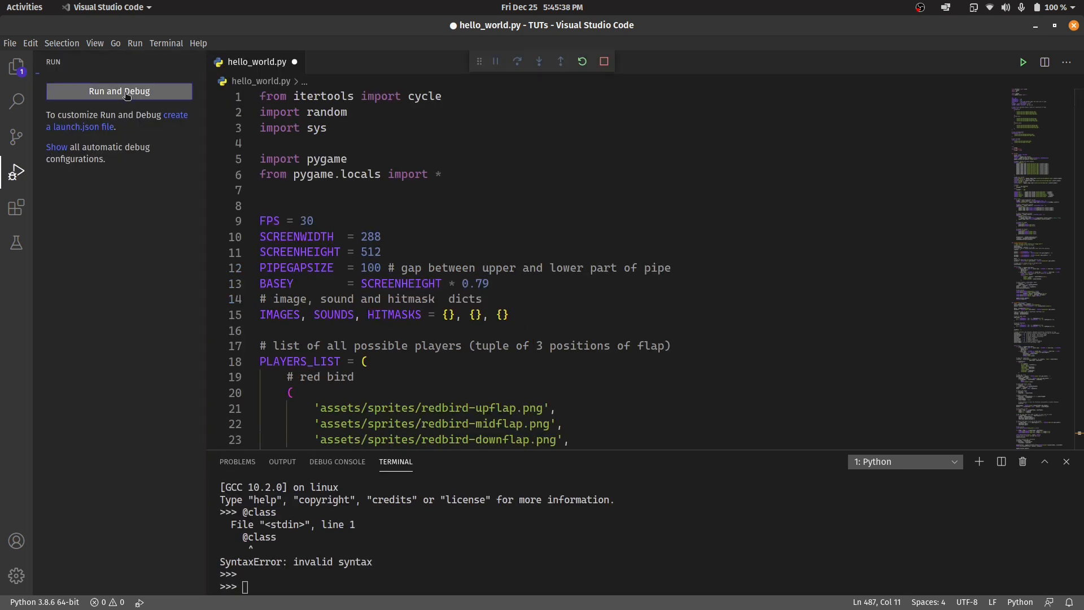
{"action": "left_click", "coordinate": [119, 91]}
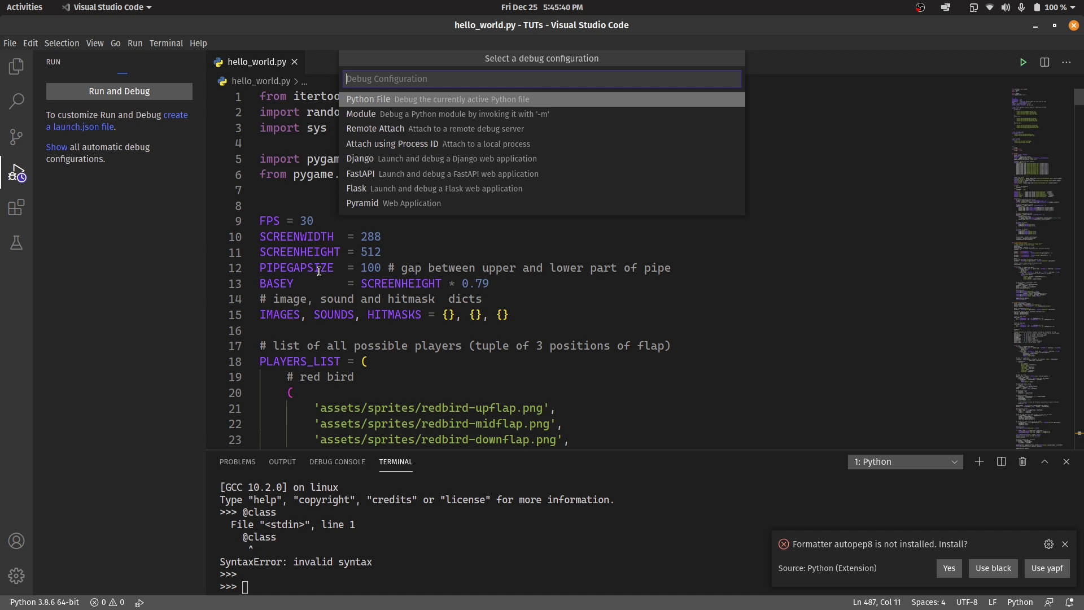
{"action": "left_click", "coordinate": [368, 98]}
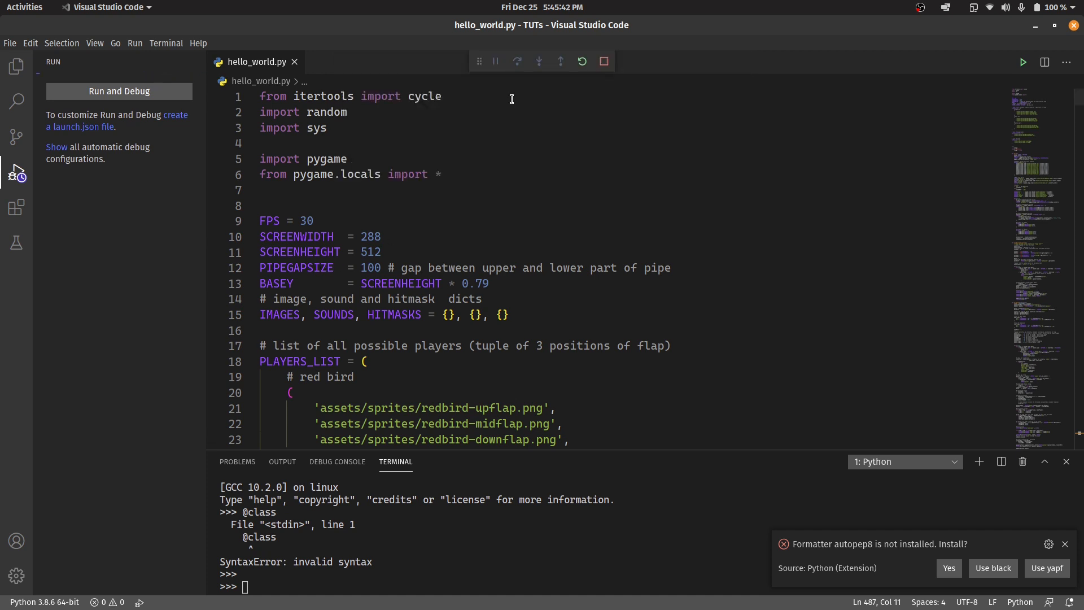
{"action": "left_click", "coordinate": [119, 91]}
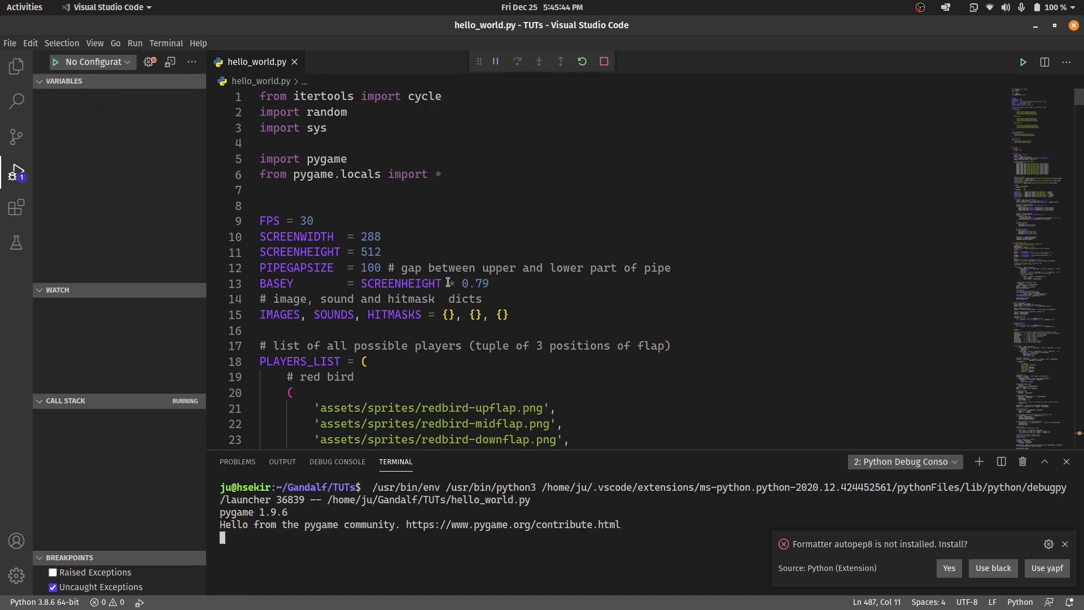